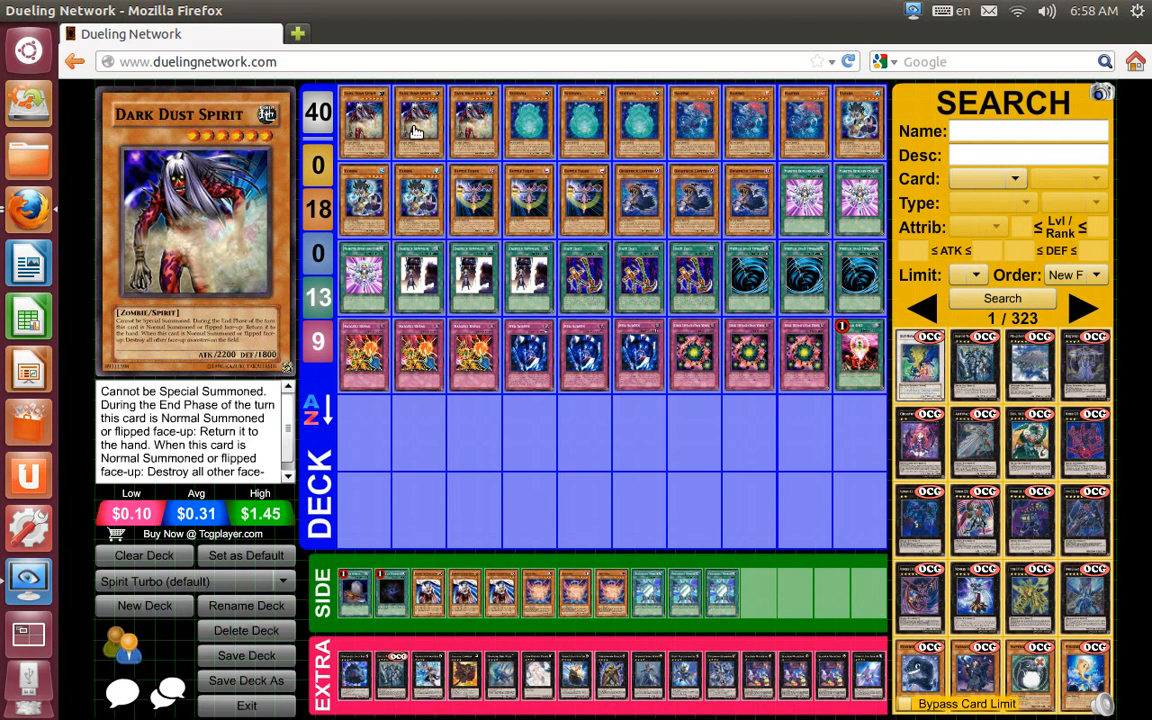
mouse_move(583, 128)
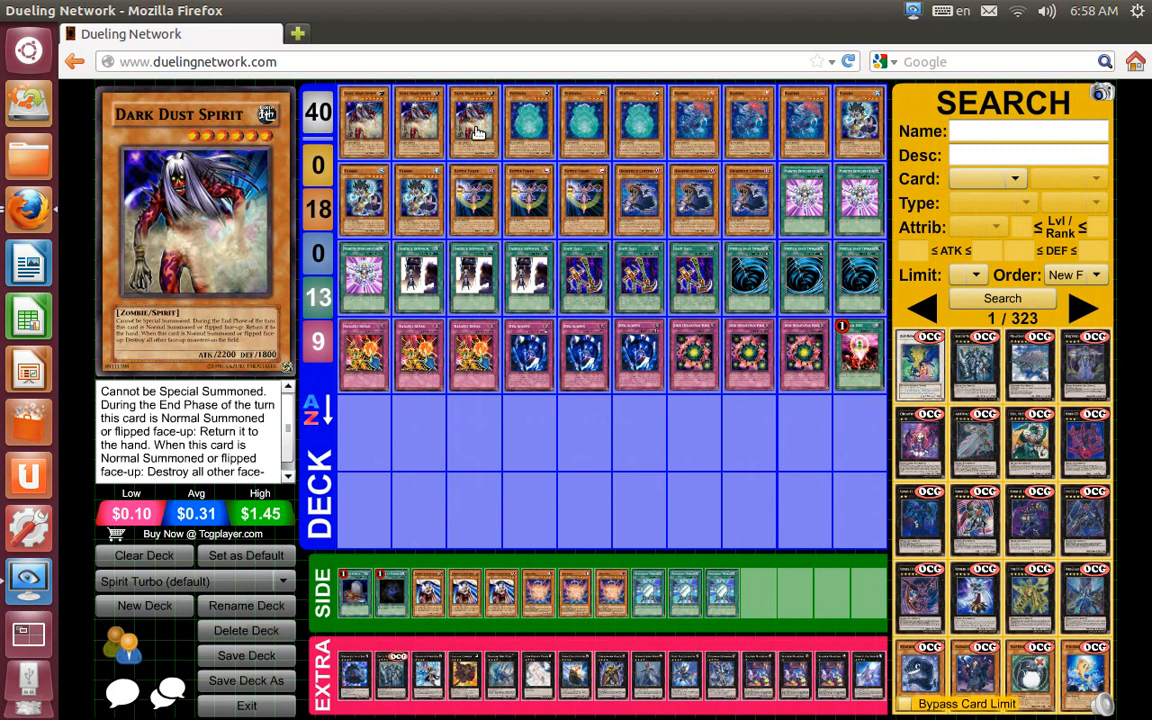
mouse_move(565, 258)
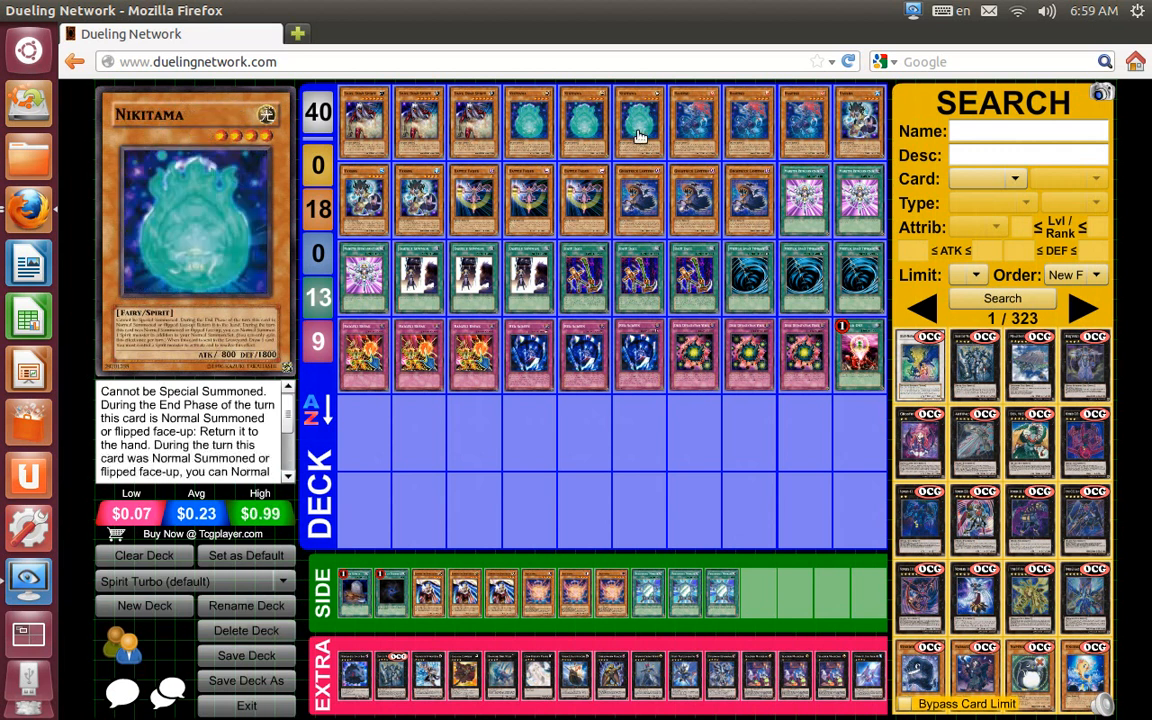
mouse_move(640, 130)
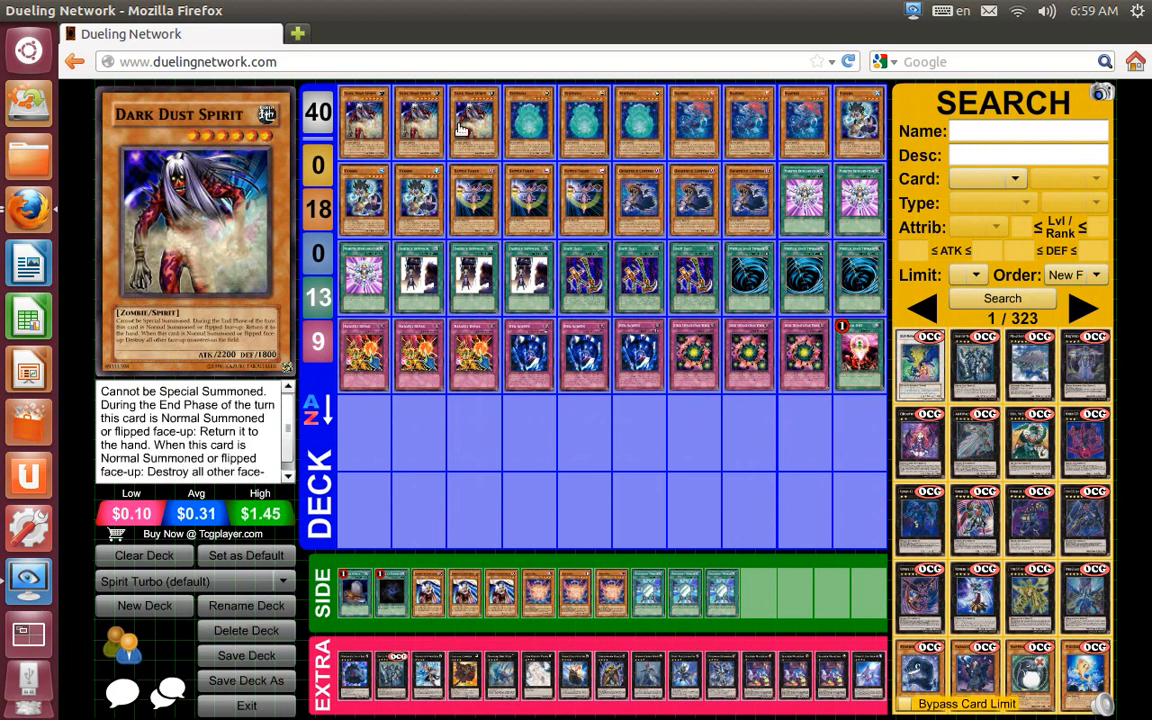
mouse_move(585, 190)
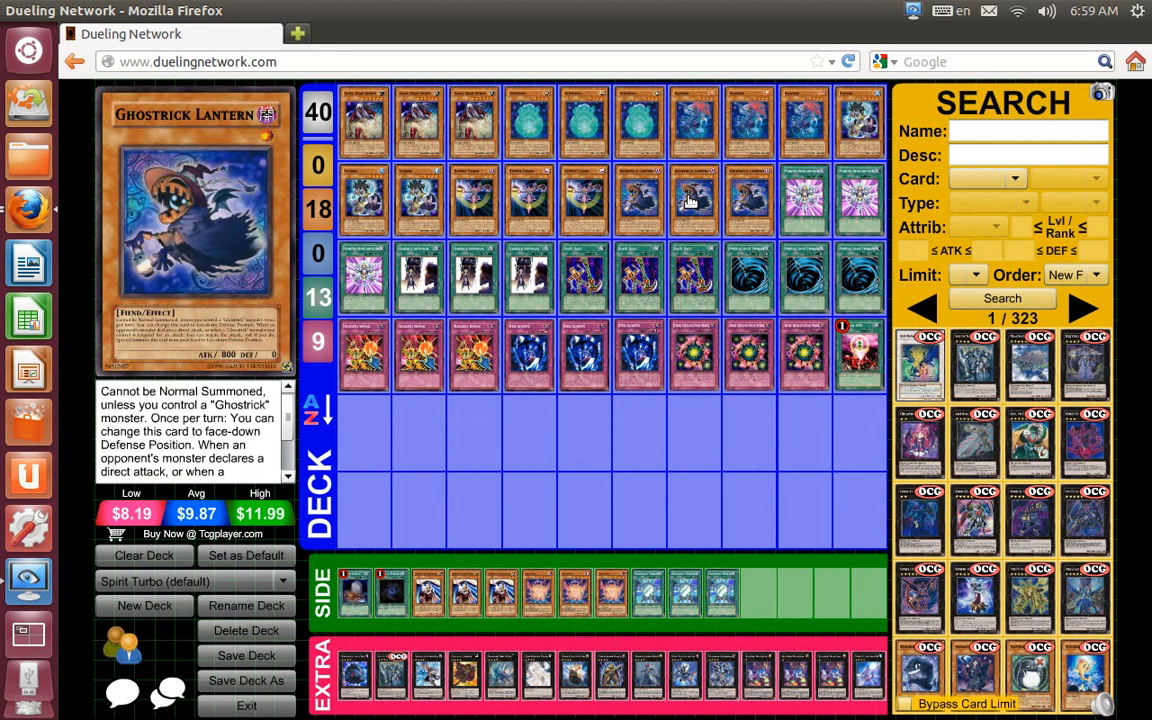
mouse_move(758, 133)
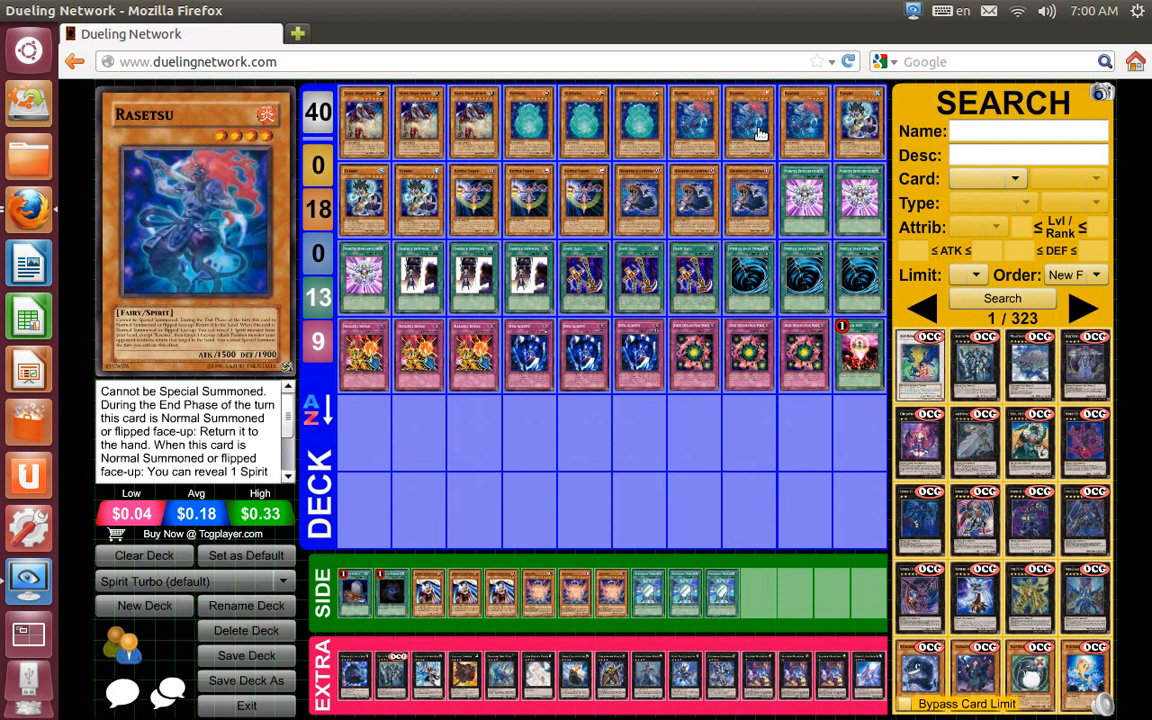
mouse_move(772, 132)
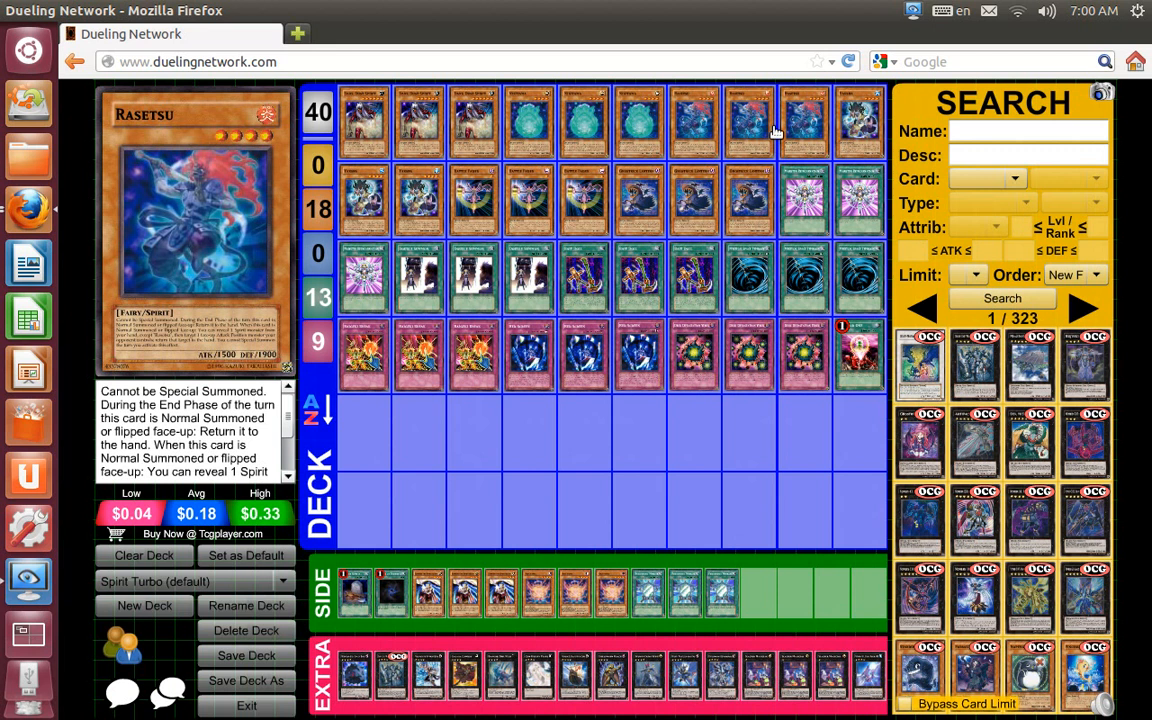
mouse_move(855, 120)
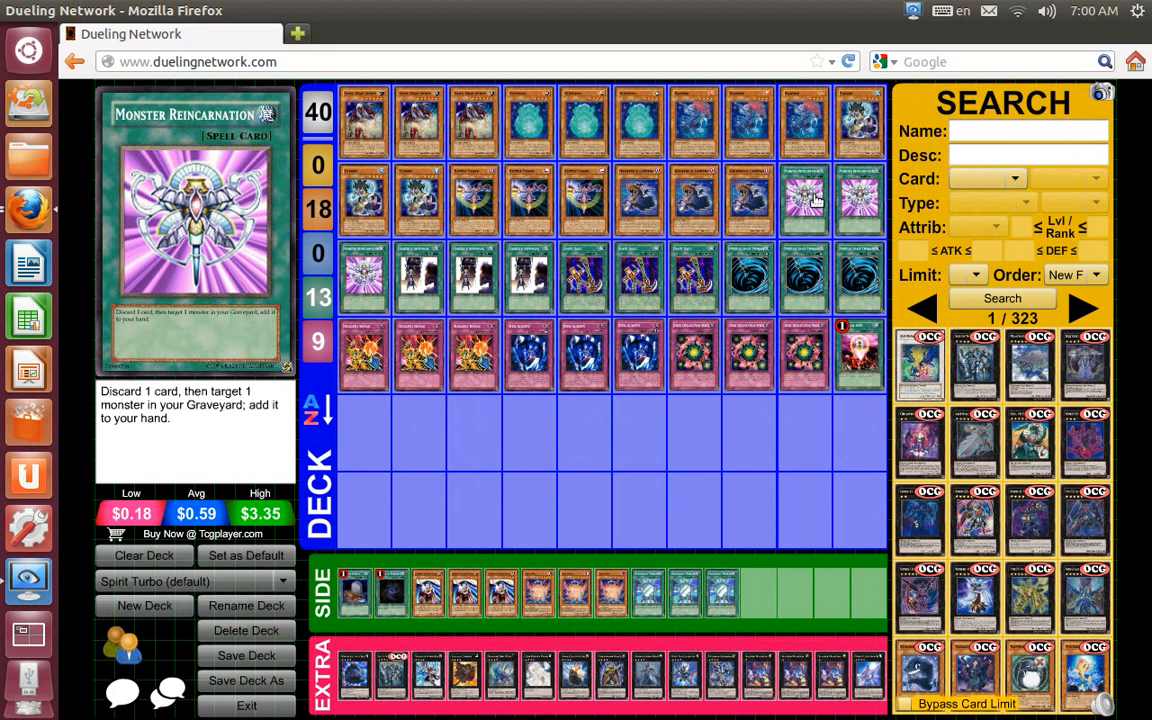
mouse_move(812, 200)
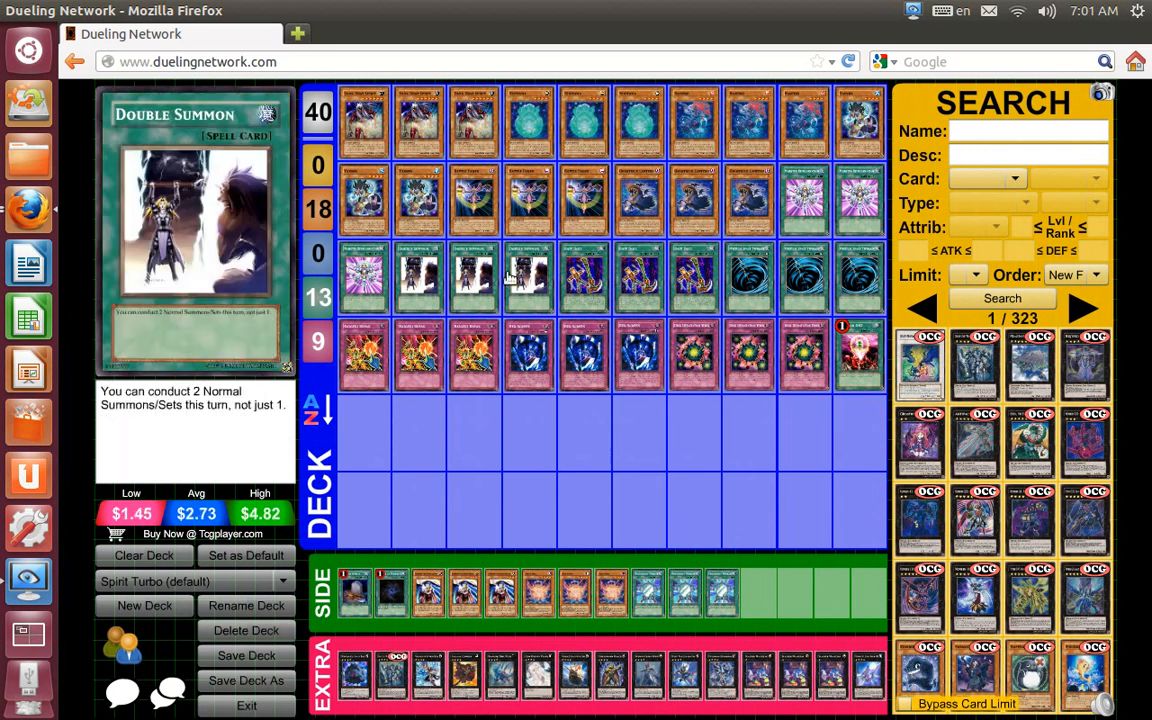
mouse_move(490, 270)
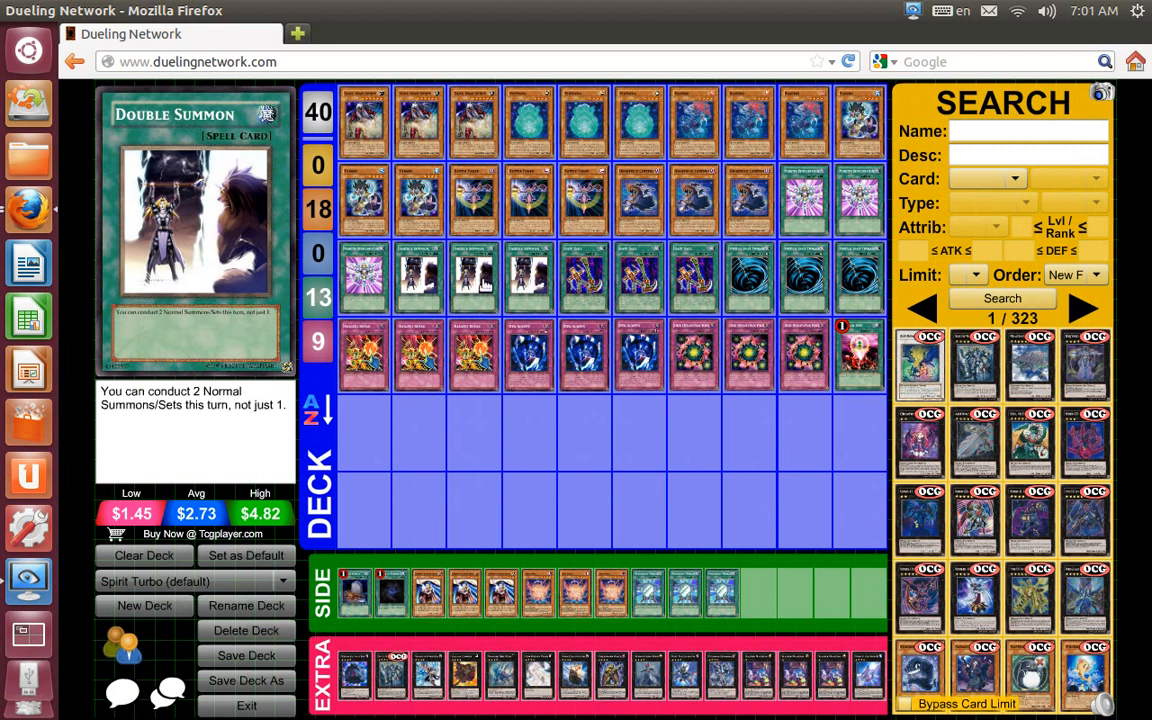
mouse_move(478, 197)
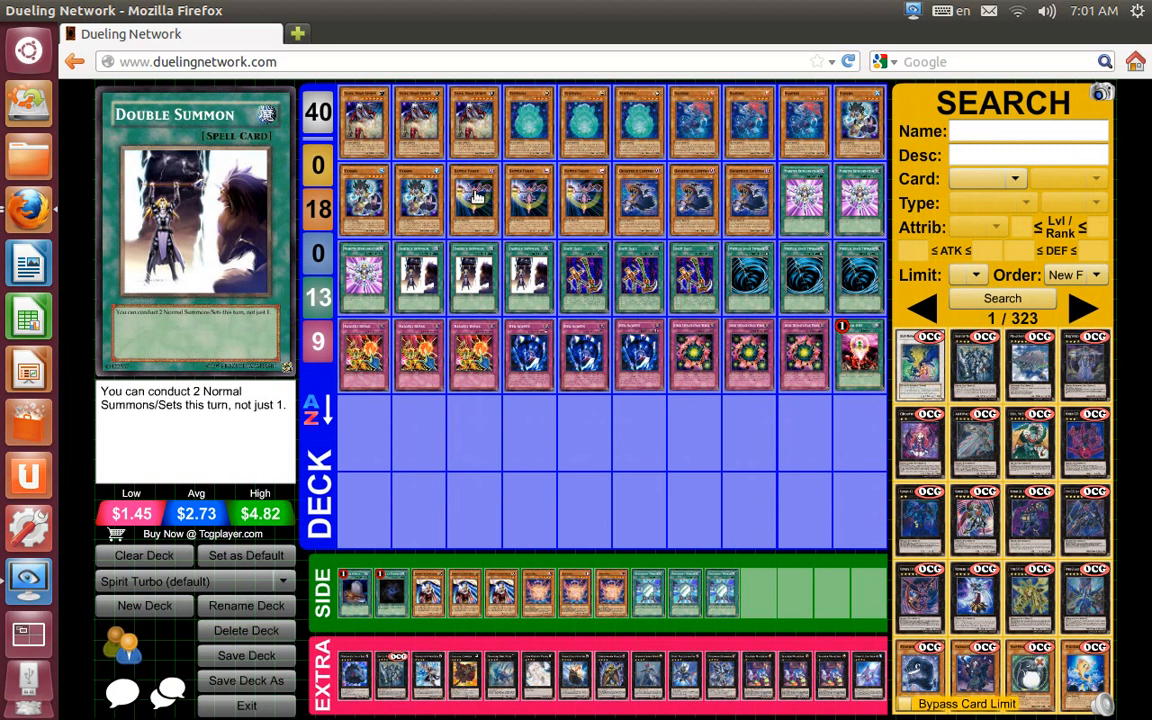
mouse_move(540, 265)
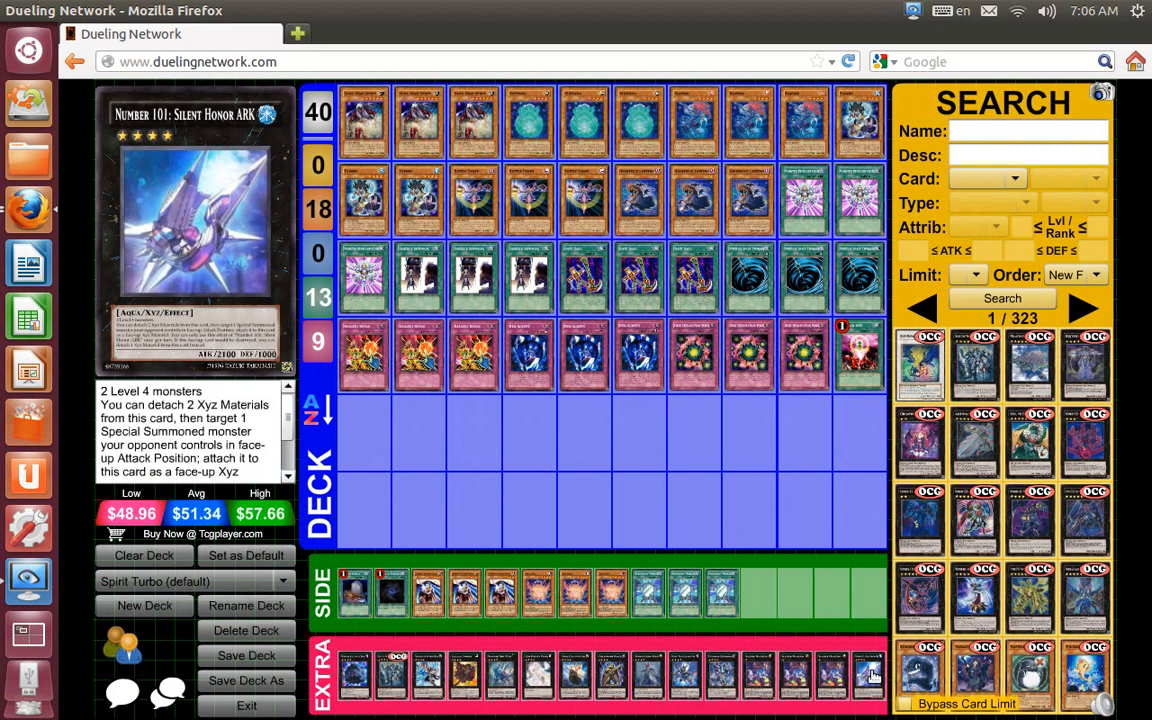
mouse_move(720, 641)
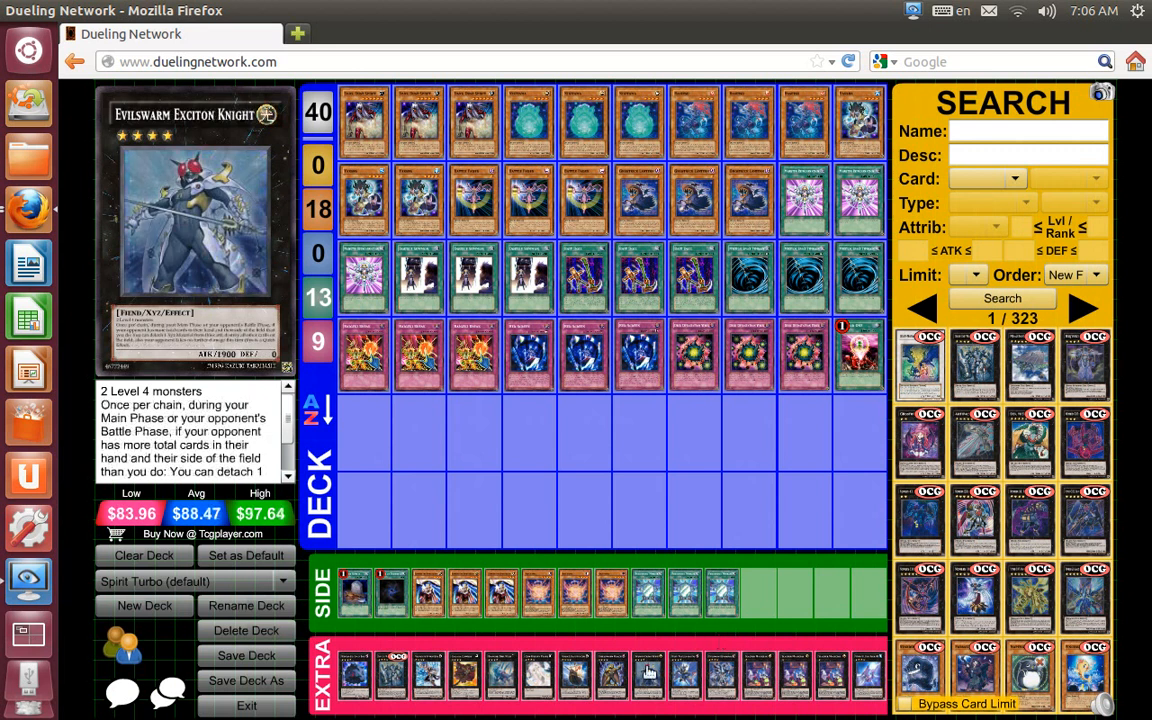
Show Night Papilloperative's details from the extra deck after reviewing Silent Honor ARK and Exciton Knight.
left_click(685, 675)
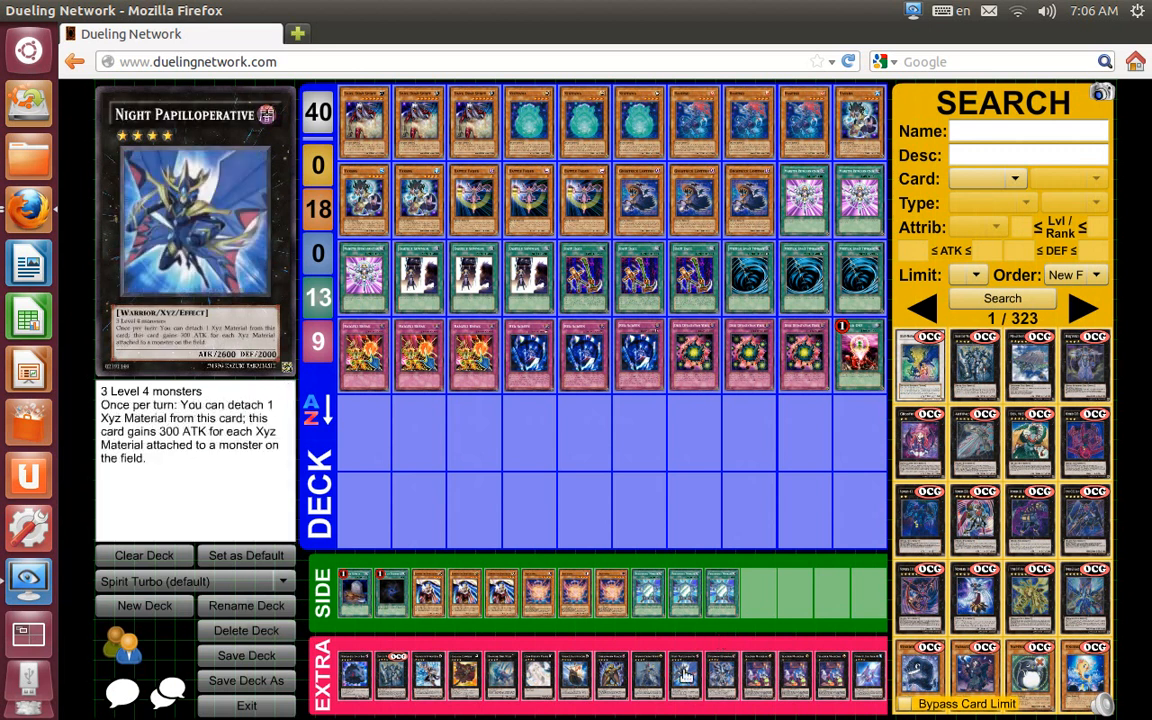